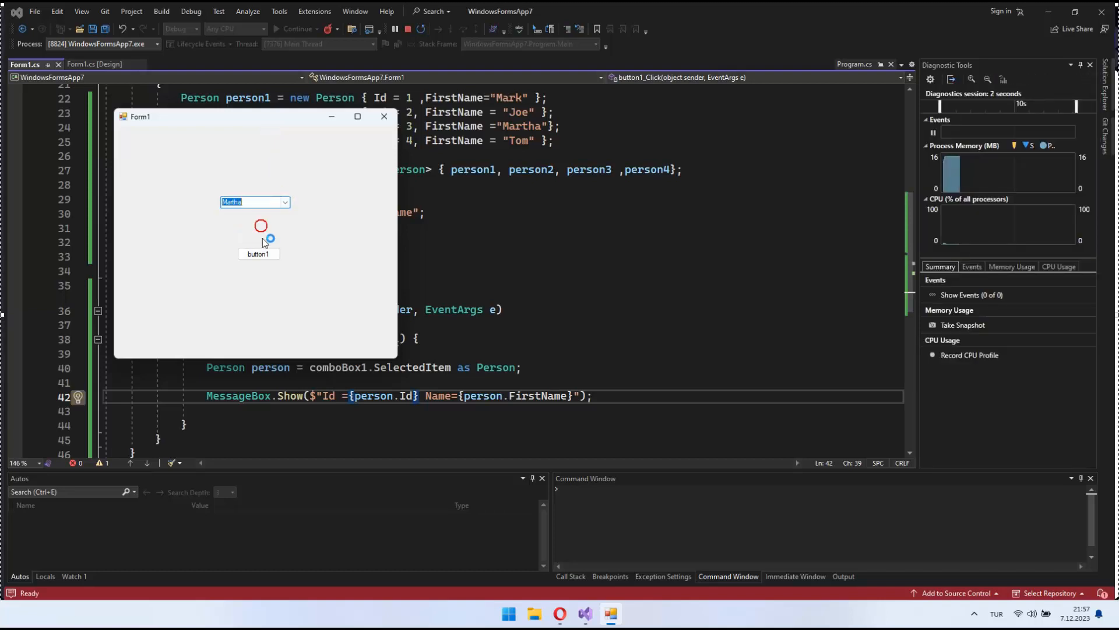
Step: Show Martha's Id and Name message, dismiss it, and reposition the form window
{"action": "left_click", "coordinate": [258, 253]}
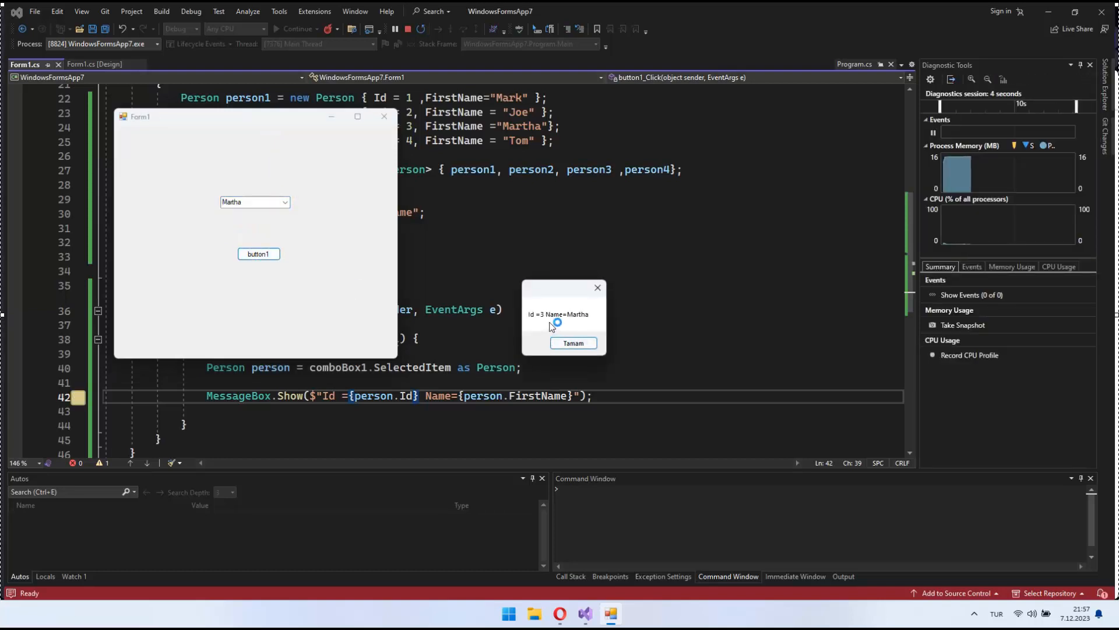
{"action": "left_click", "coordinate": [573, 343]}
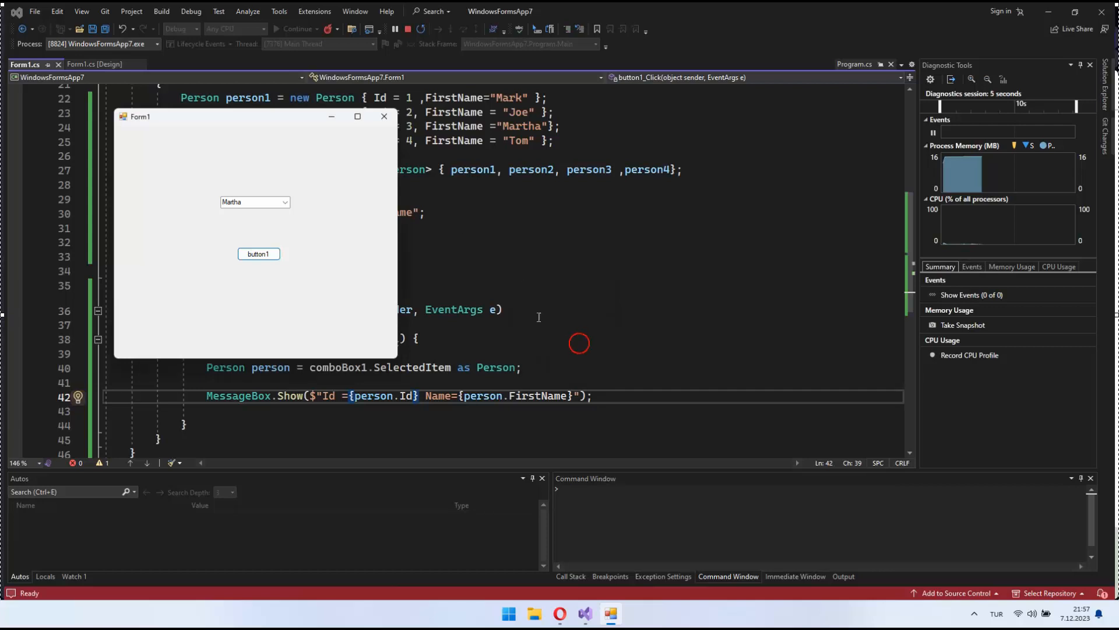
{"action": "left_click_drag", "start_coordinate": [138, 116], "coordinate": [275, 177]}
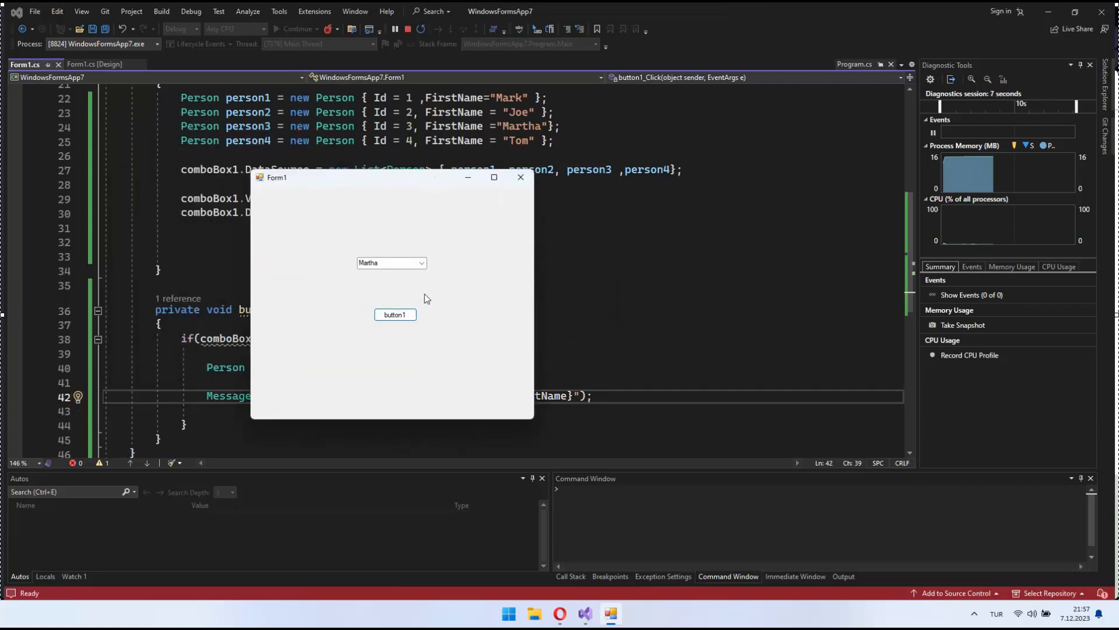
Step: Choose Tom from the names list so the message reads Id =4 Name=Tom
{"action": "left_click", "coordinate": [421, 263]}
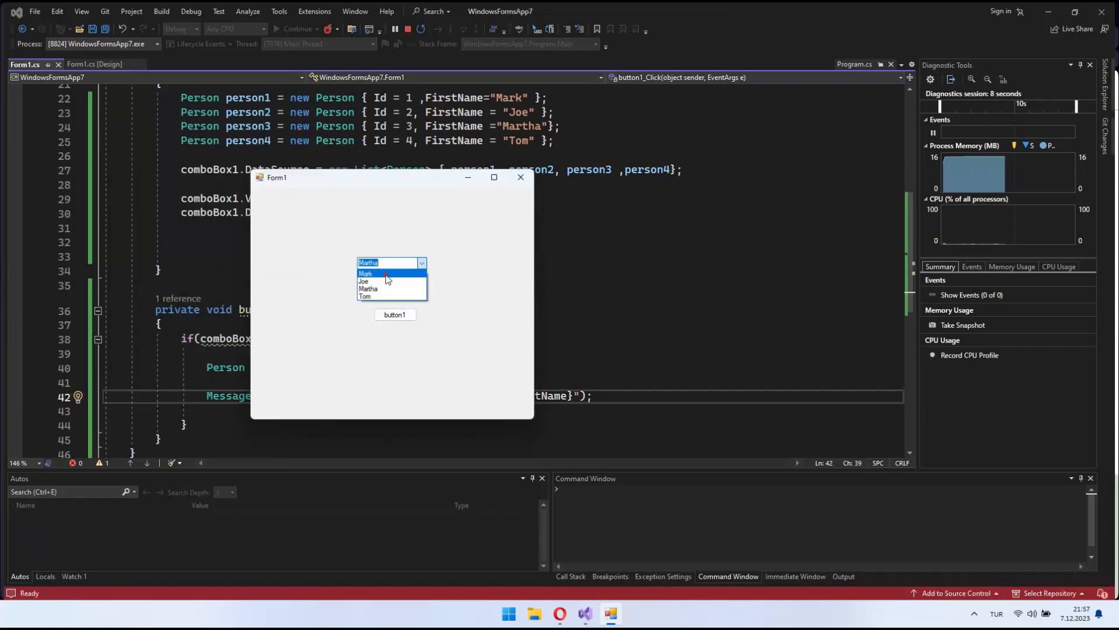
{"action": "left_click", "coordinate": [364, 273]}
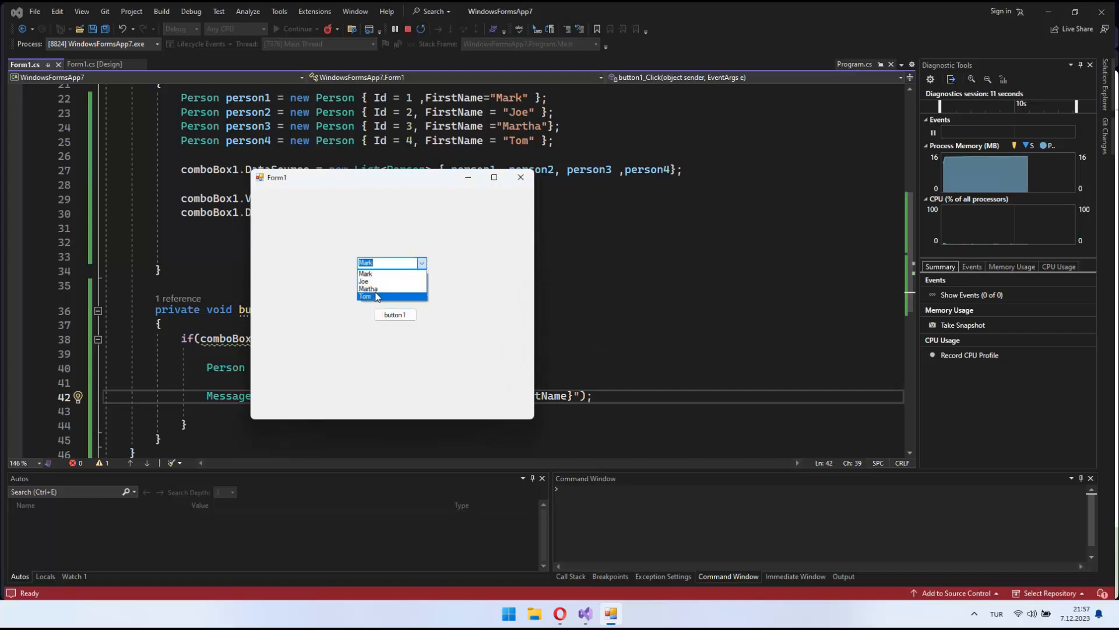
{"action": "left_click", "coordinate": [394, 313]}
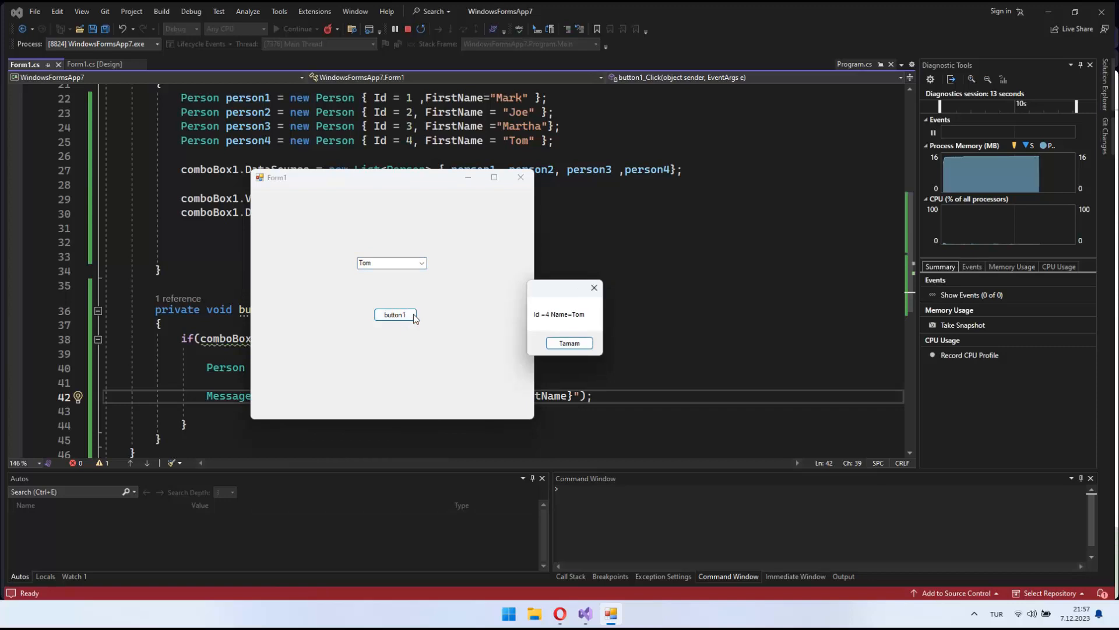
{"action": "mouse_move", "coordinate": [555, 295]}
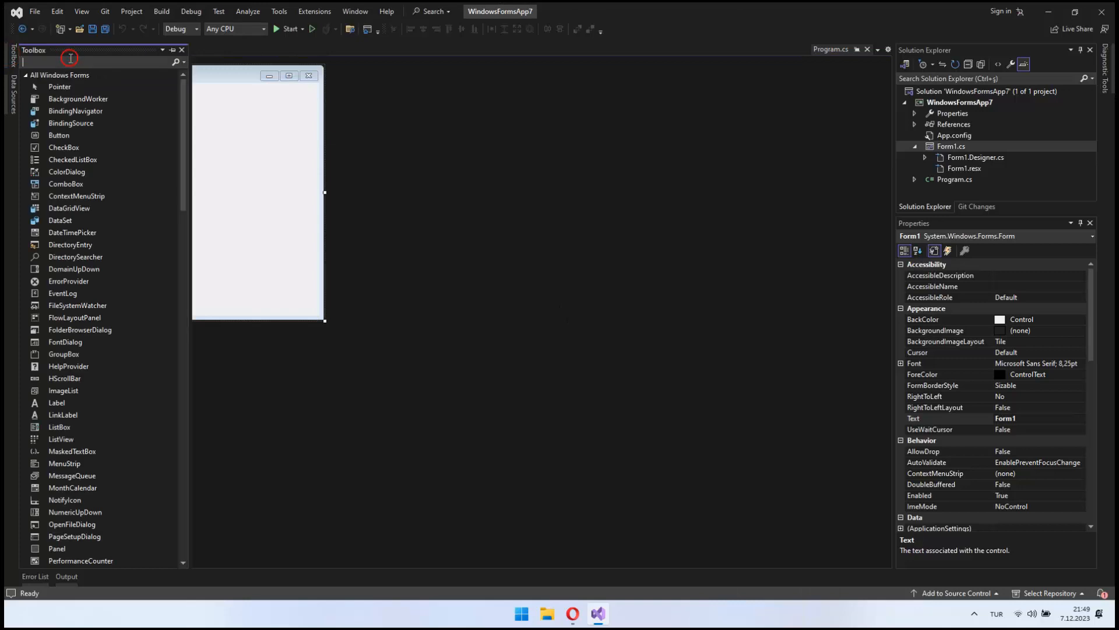
Step: Find ComboBox in the Toolbox via 'combo' and place comboBox1 on Form1
{"action": "type", "text": "combo"}
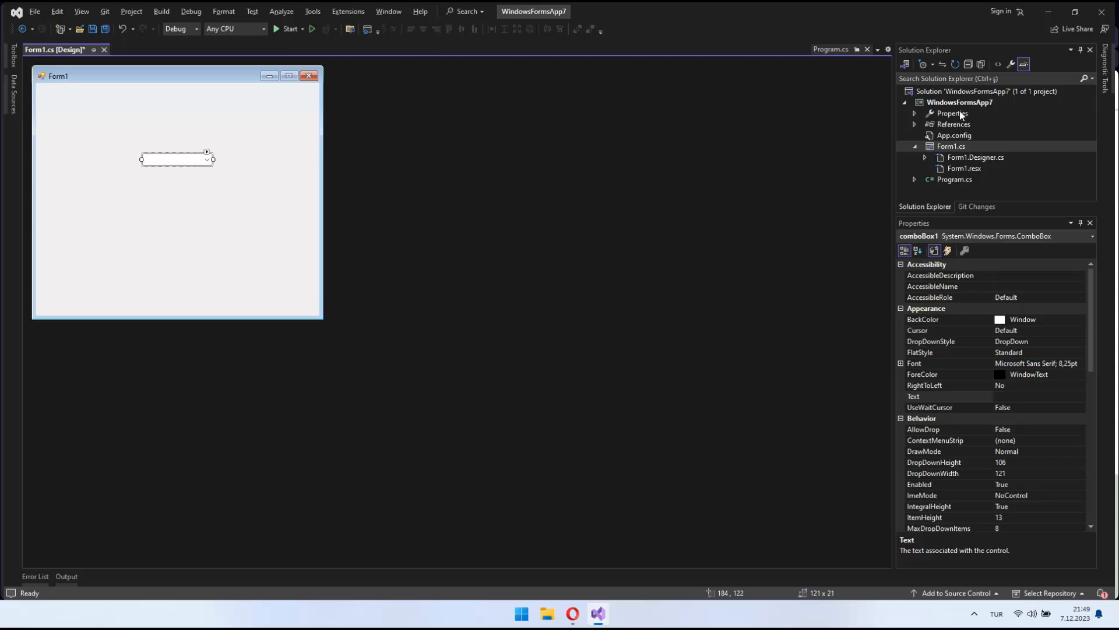
Step: Add a new class file Person.cs to the WindowsFormsApp7 project
{"action": "right_click", "coordinate": [959, 103]}
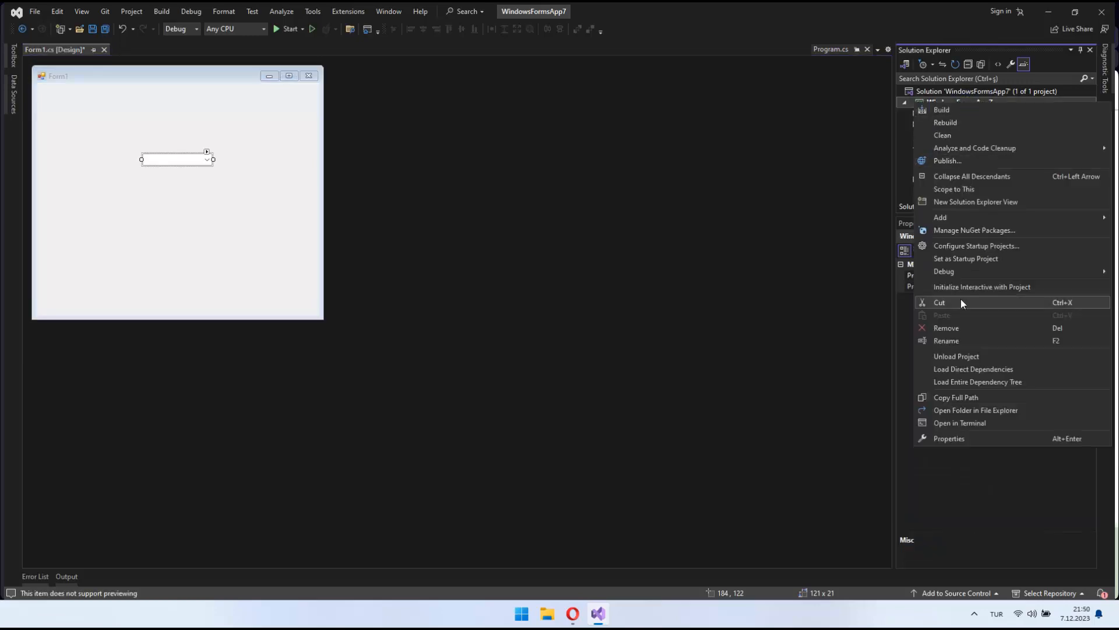
{"action": "left_click", "coordinate": [941, 217]}
{"action": "type", "text": "Person.cs"}
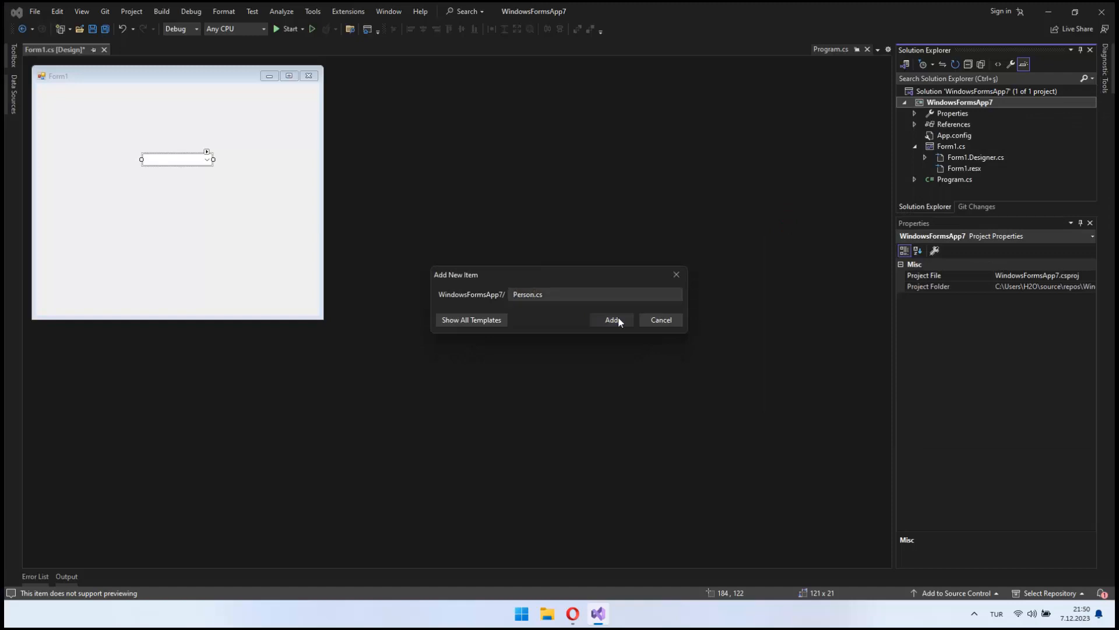
{"action": "left_click", "coordinate": [611, 320]}
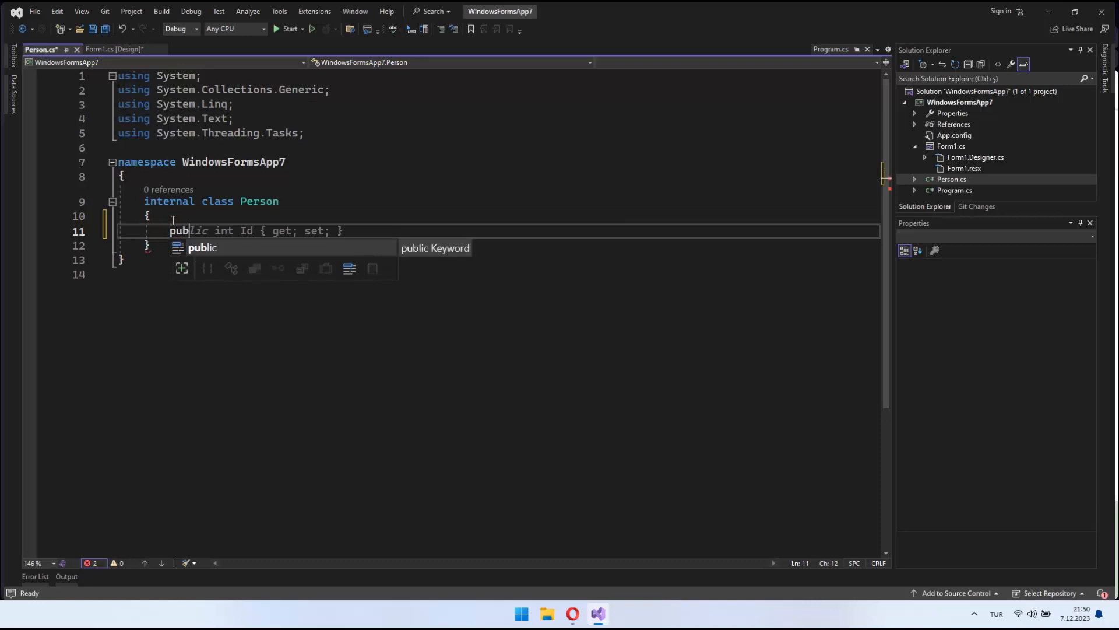
Step: Declare public string FirstName { get; set; } alongside Id in Person and save
{"action": "type", "text": "public string Name { get; set; }"}
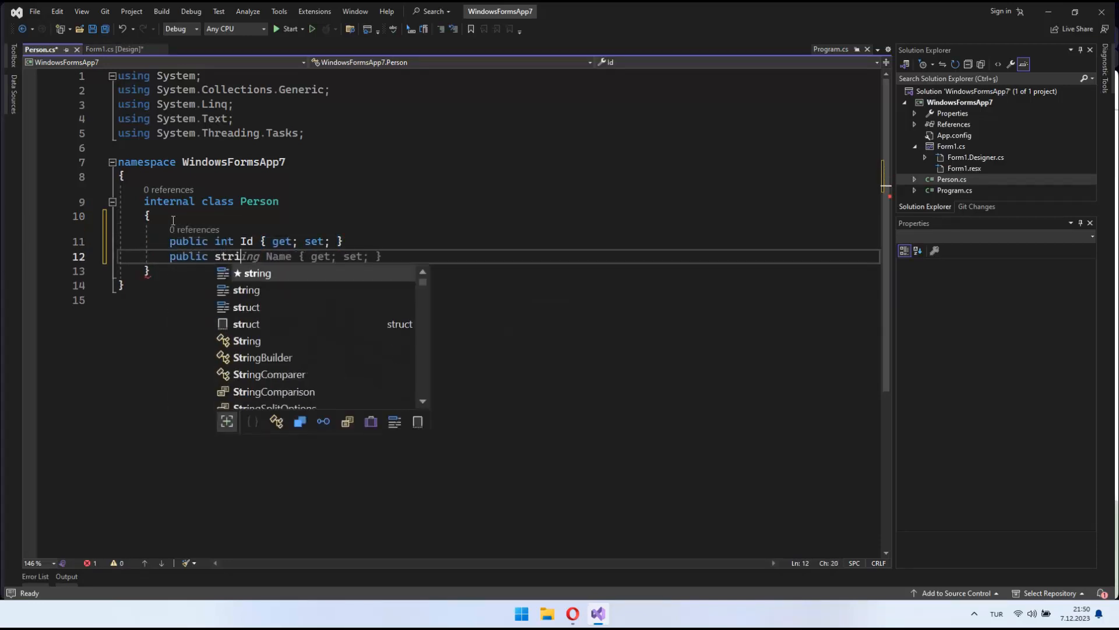
{"action": "type", "text": "FirstName"}
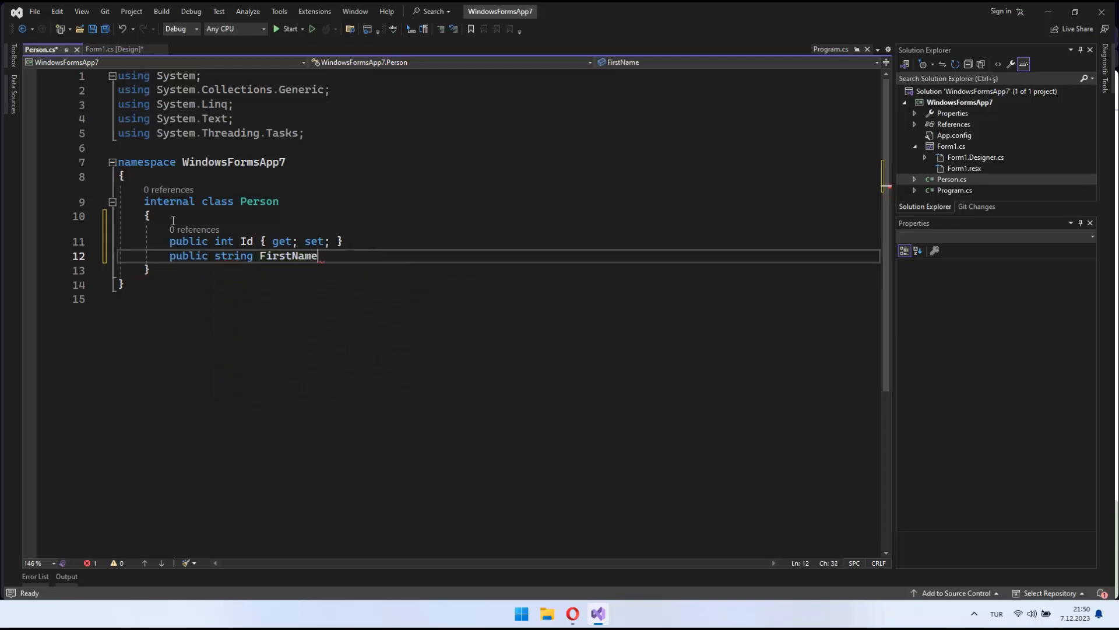
{"action": "type", "text": "{ get; set; }"}
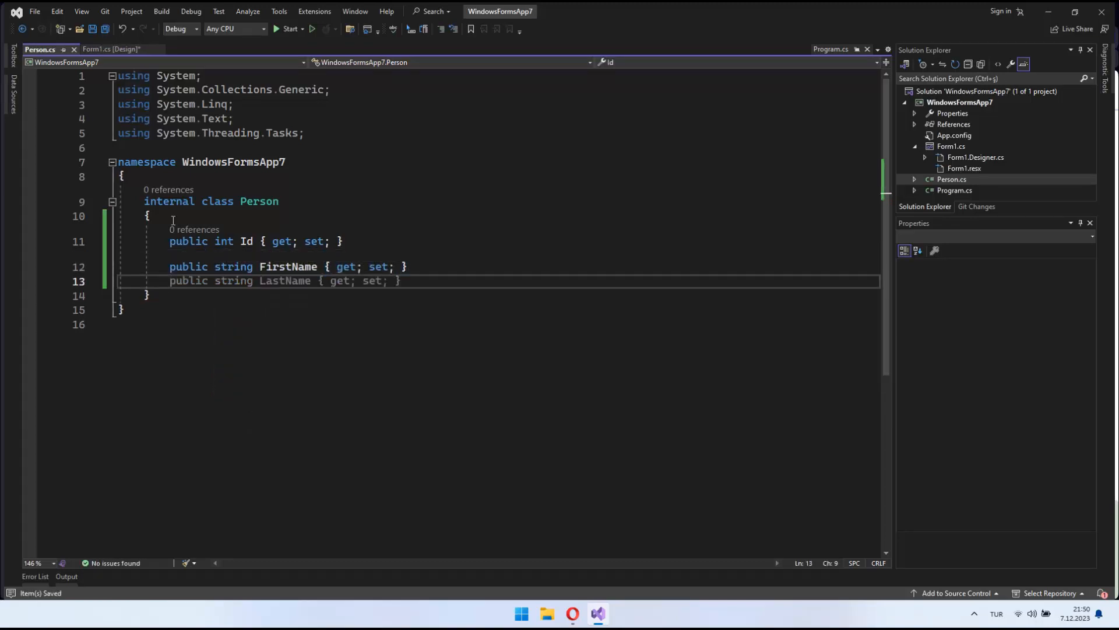
{"action": "left_click", "coordinate": [111, 49]}
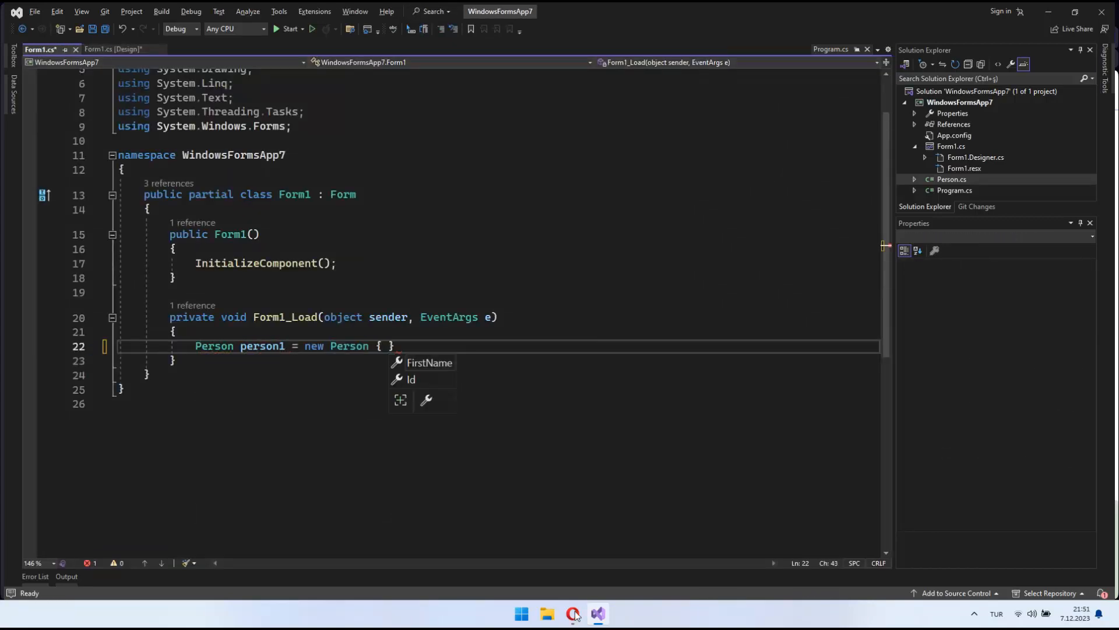
Step: Create Person objects person1–person4 with Ids 1–4, the fourth with FirstName "Tom"
{"action": "type", "text": "Id = 1 ,FirstName="}
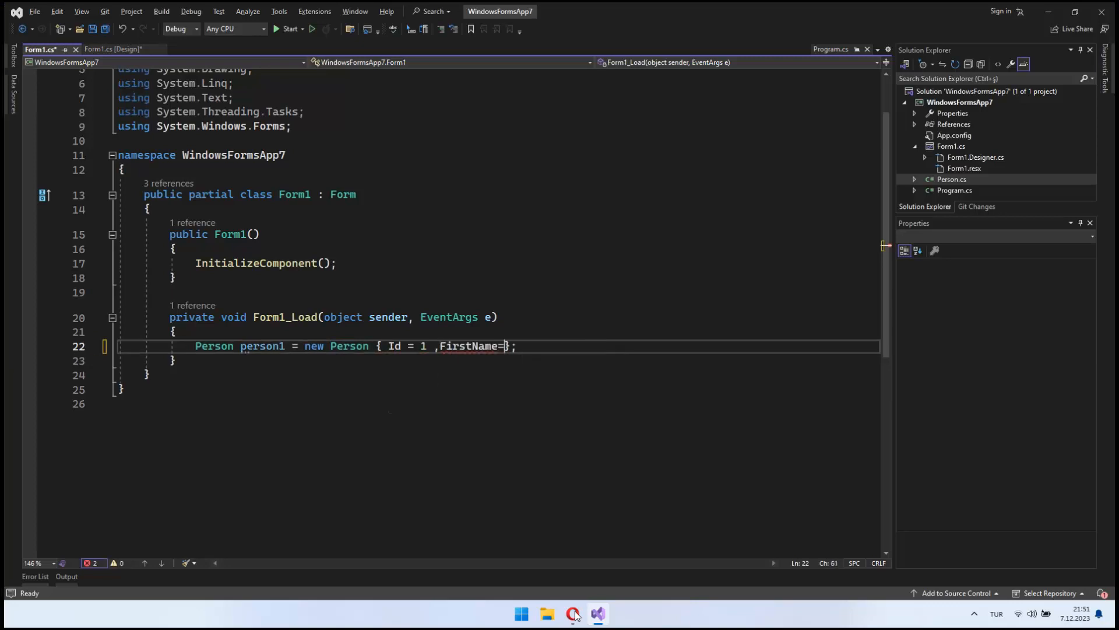
{"action": "type", "text": "Person person2 = new Person { Id = 2 ,FirstName=\"Joe"}
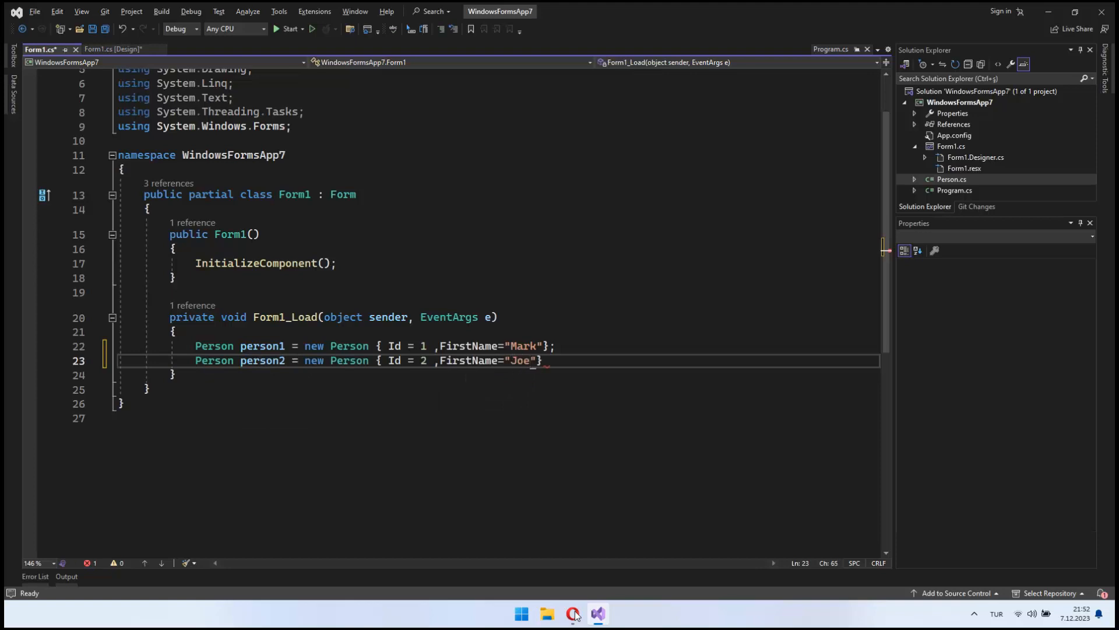
{"action": "type", "text": "Person perso"}
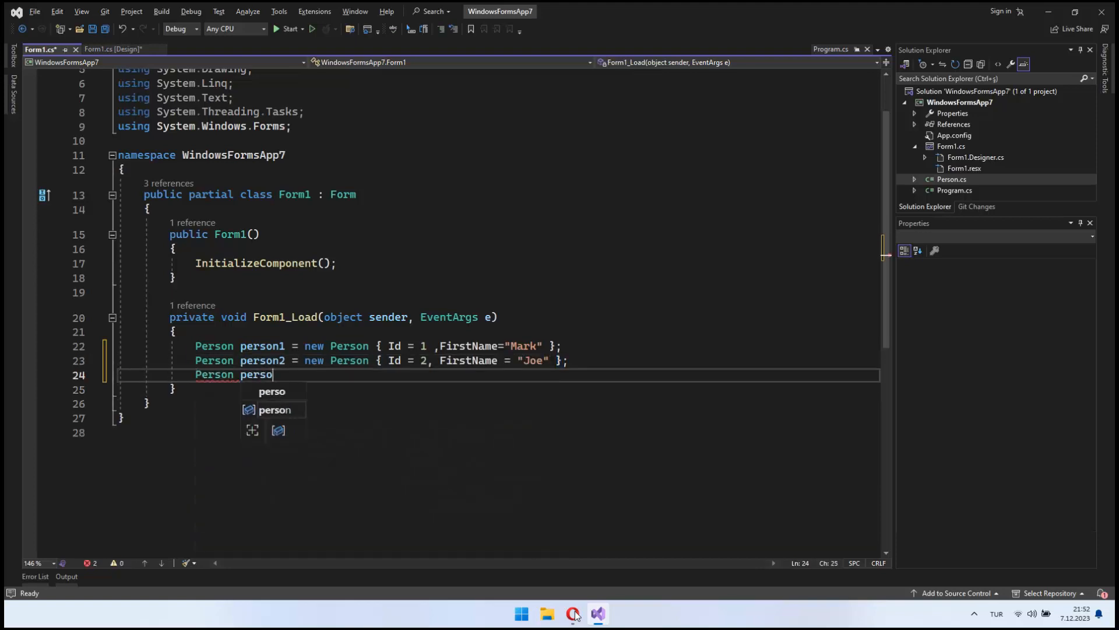
{"action": "type", "text": "n3 = new Person { Id = 3, FirstName =};"}
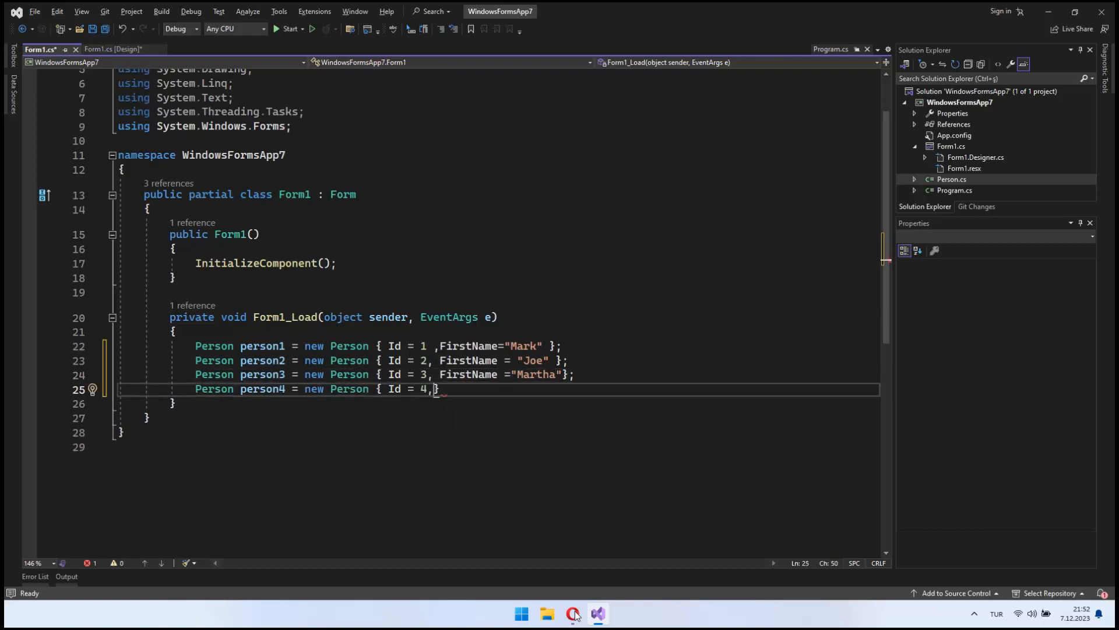
{"action": "type", "text": "FirstName = \"Tom\" };"}
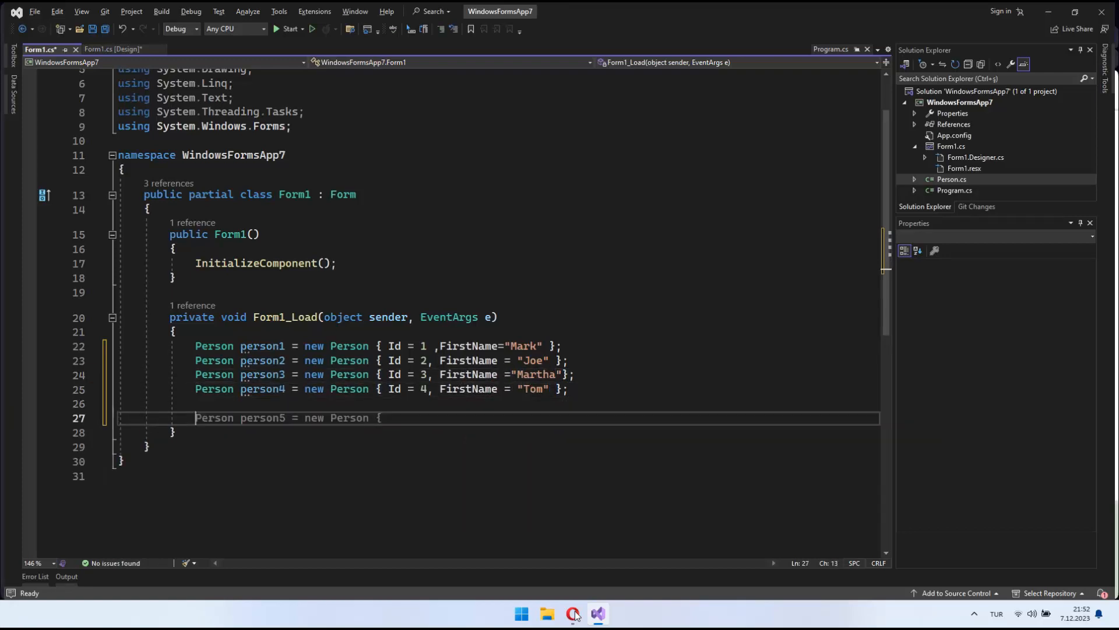
Step: Set comboBox1.DataSource to a List of person1–person4 with ValueMember "Id" and DisplayMember "FirstName"
{"action": "type", "text": "comboBox1."}
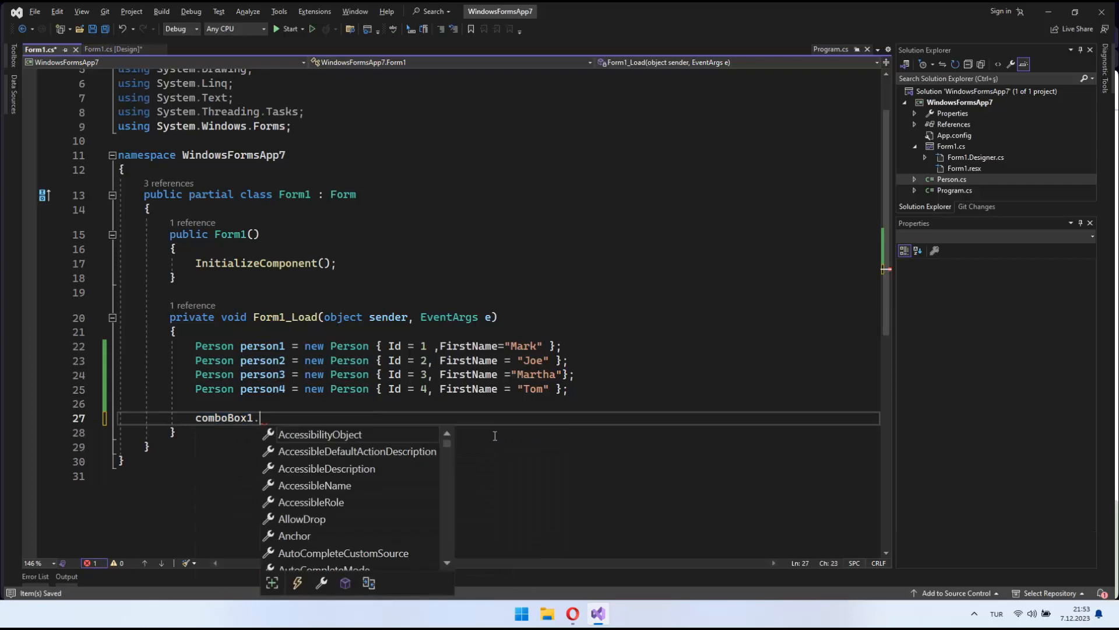
{"action": "type", "text": "DataSource = l"}
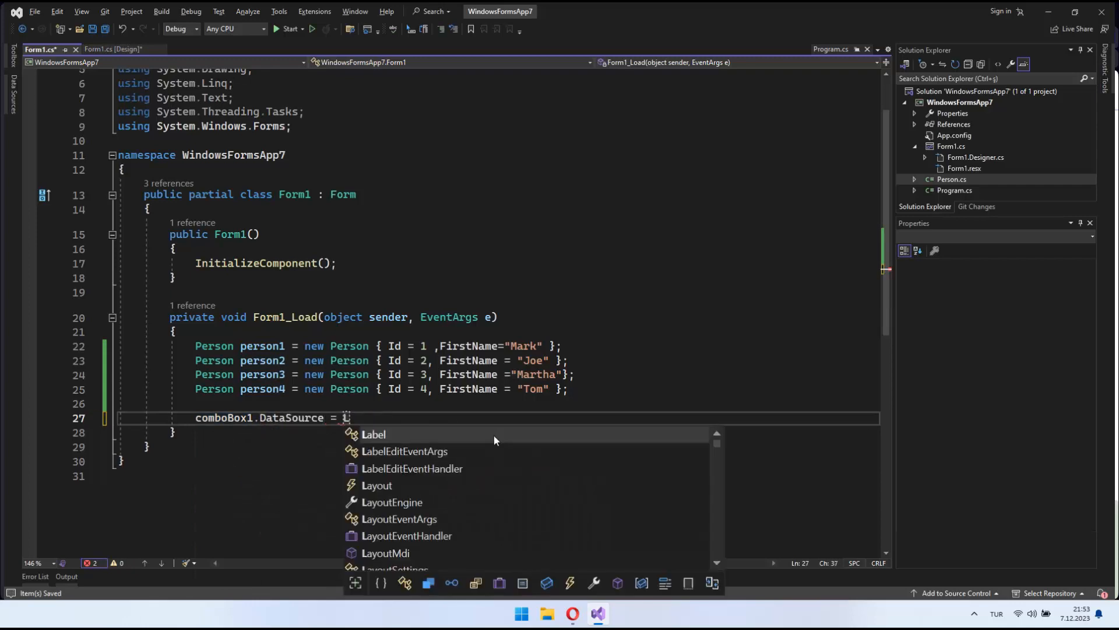
{"action": "type", "text": "new List<string>();"}
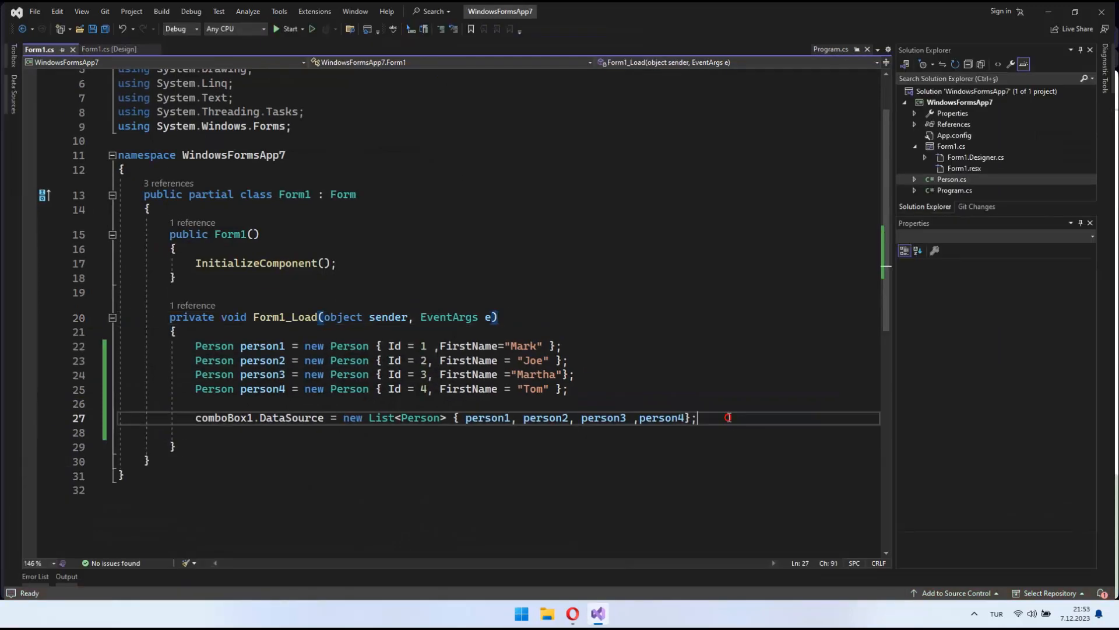
{"action": "type", "text": "comboBox1.ValueMember = \"Id\";"}
{"action": "type", "text": "comboBox1.DisplayMember=\"FirstName\""}
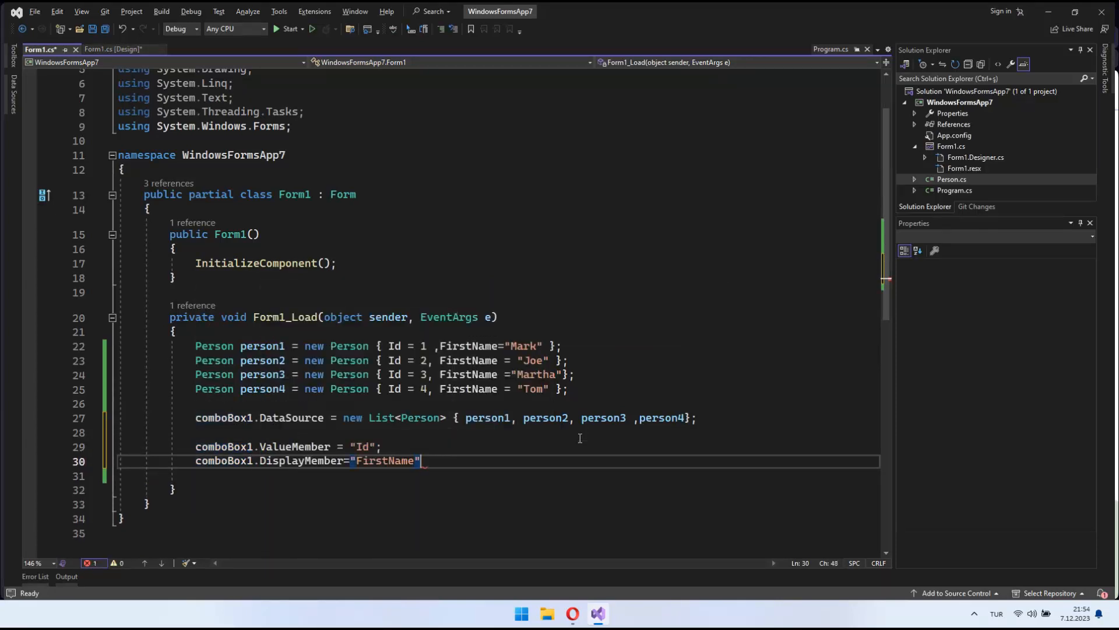
{"action": "left_click", "coordinate": [289, 28]}
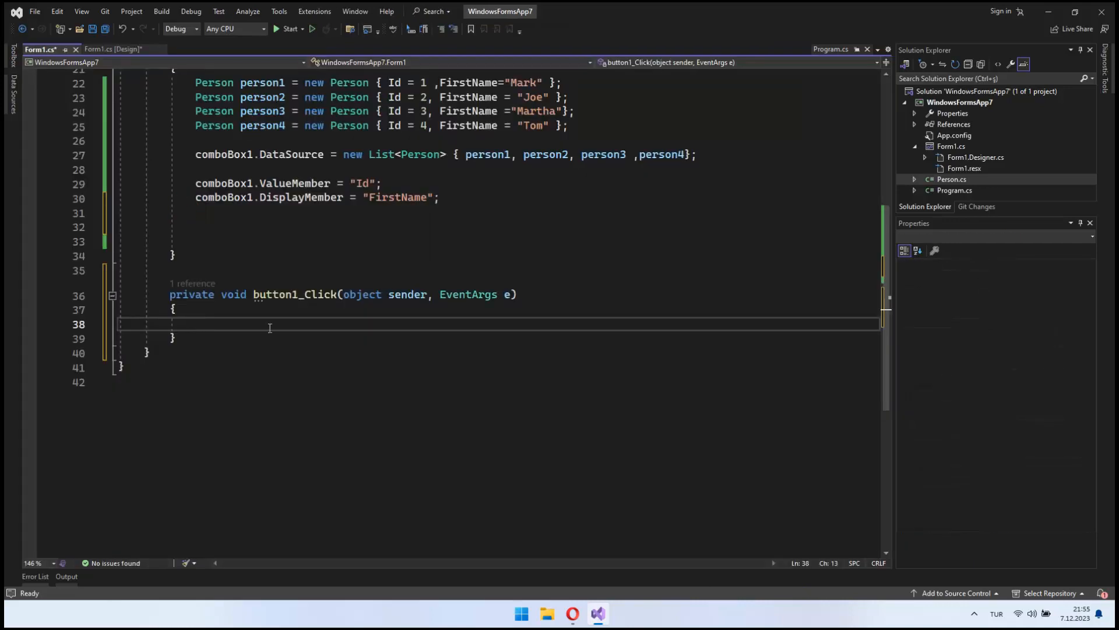
Step: Guard on comboBox1.SelectedIndex and cast SelectedItem to a Person variable
{"action": "type", "text": "if(comboBox1.SelectedIndex != 0) { }"}
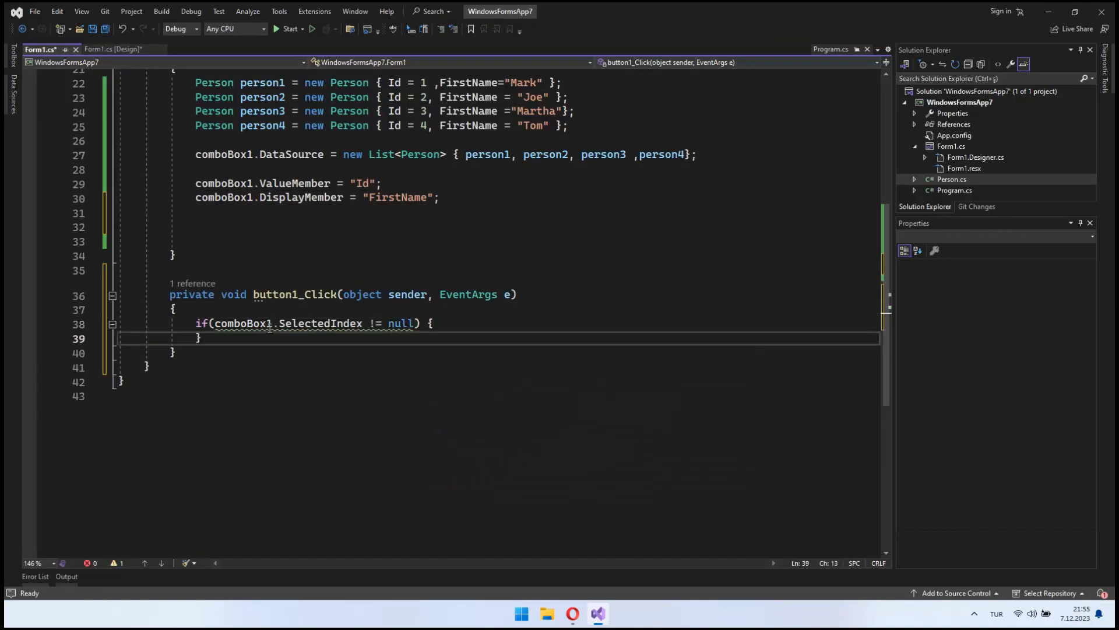
{"action": "type", "text": "comboBox1.SelectedIndex = 0;"}
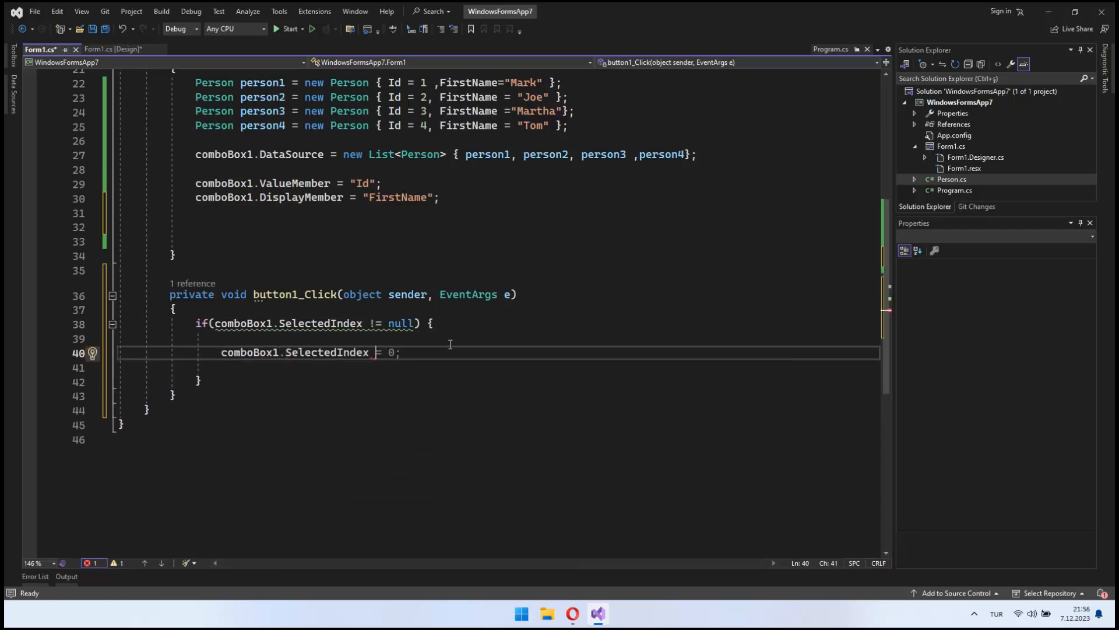
{"action": "type", "text": "Person person = comboBox1.SelectedItem as Person;"}
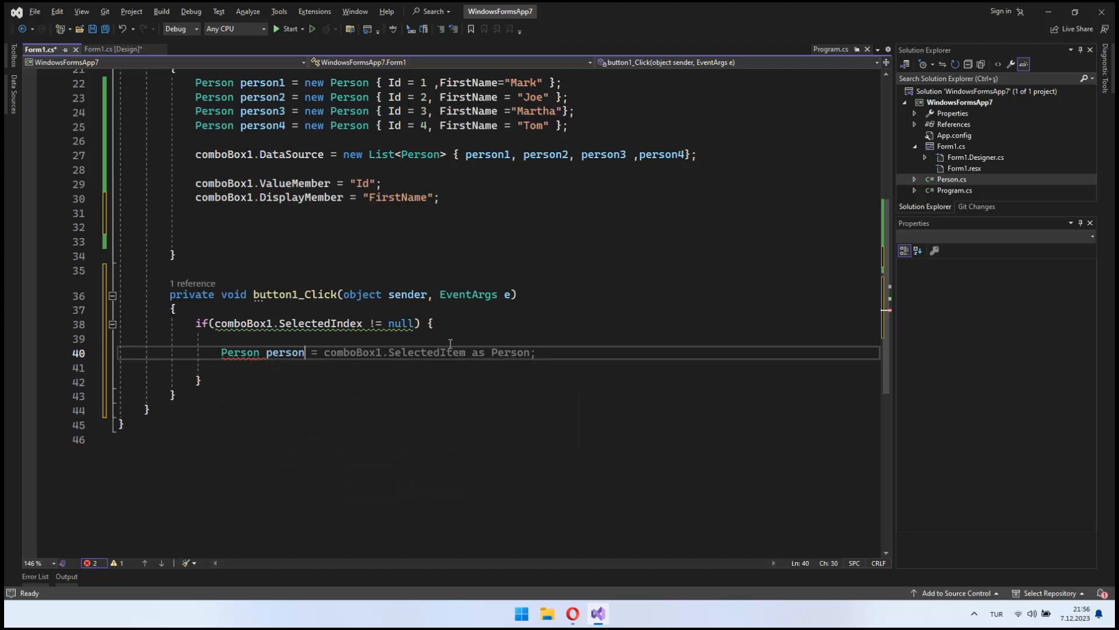
{"action": "type", "text": "person.FirstName = comboBox1.Text;"}
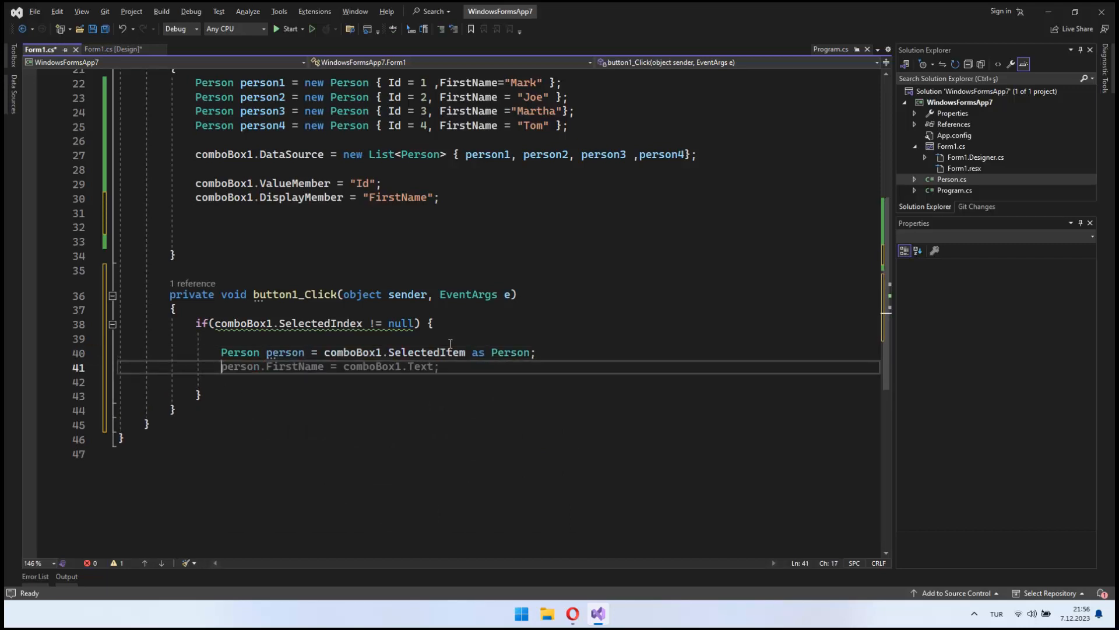
Step: Call MessageBox.Show with an interpolated string of person.Id and person.FirstName
{"action": "type", "text": "MessageBox.Show($\"Id\");"}
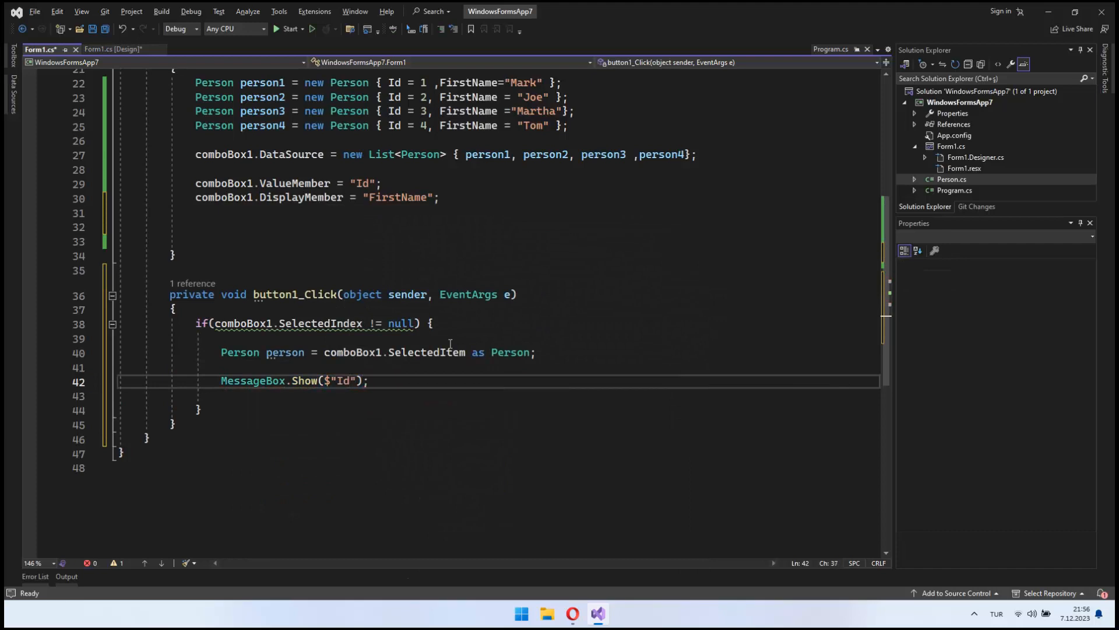
{"action": "type", "text": ":{person.Id} Name={person.FirstName"}
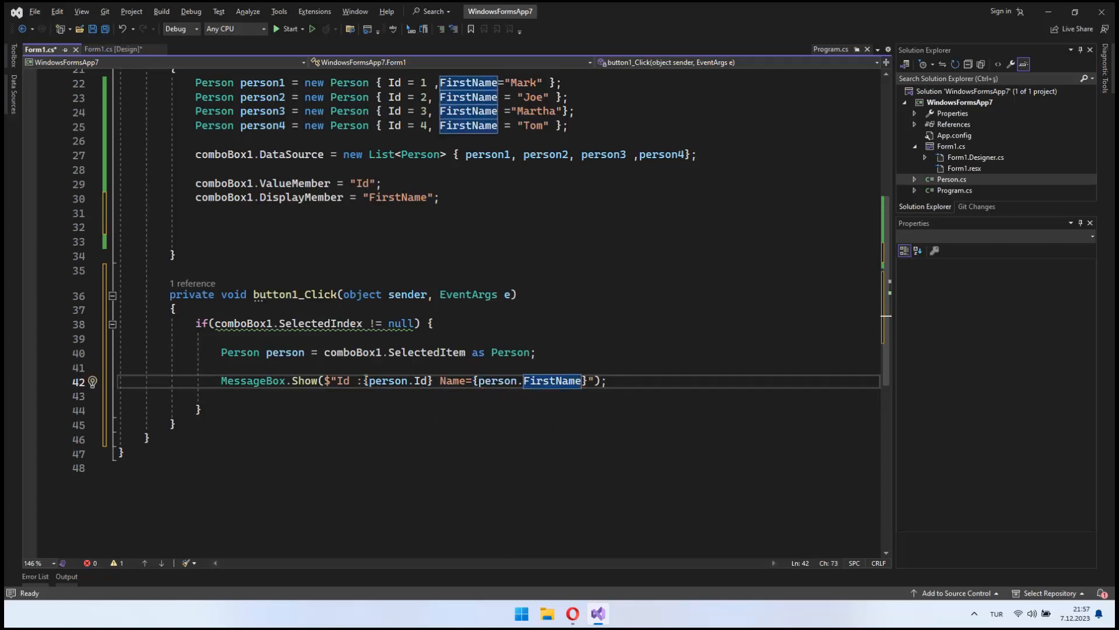
Step: Run the app and show the message Id =3 Name=Martha, then dismiss it
{"action": "left_click", "coordinate": [288, 28]}
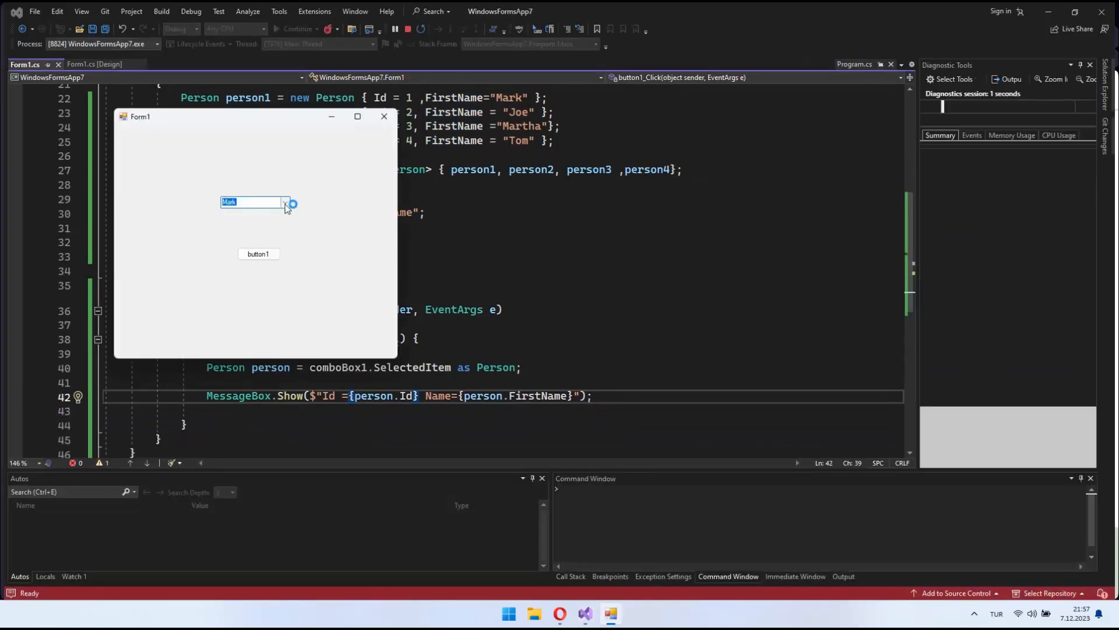
{"action": "left_click", "coordinate": [258, 253]}
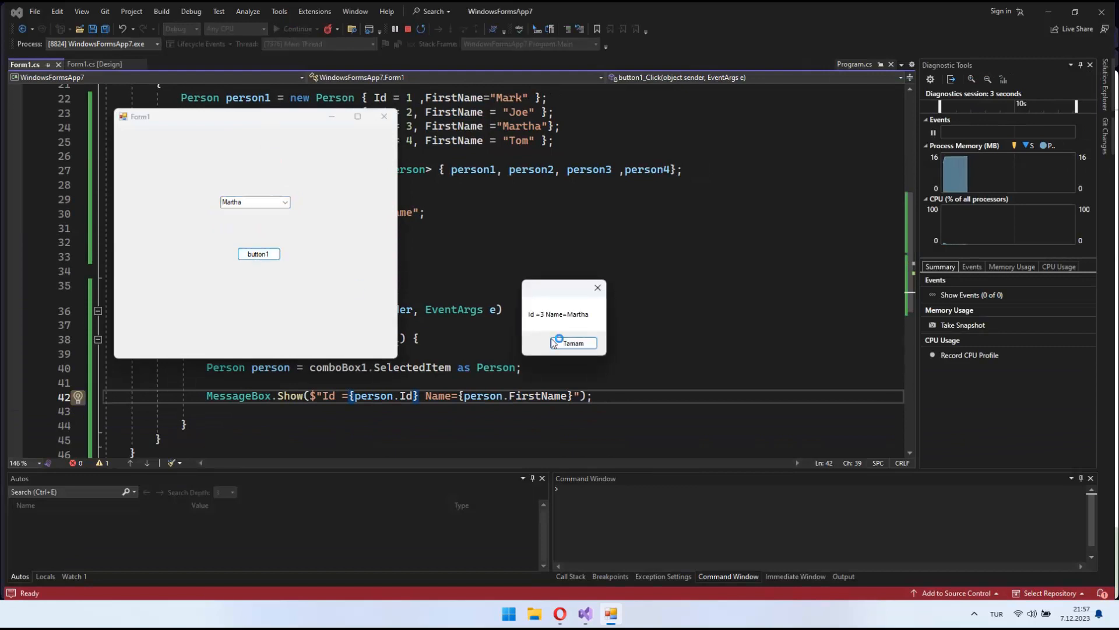
{"action": "left_click", "coordinate": [572, 343]}
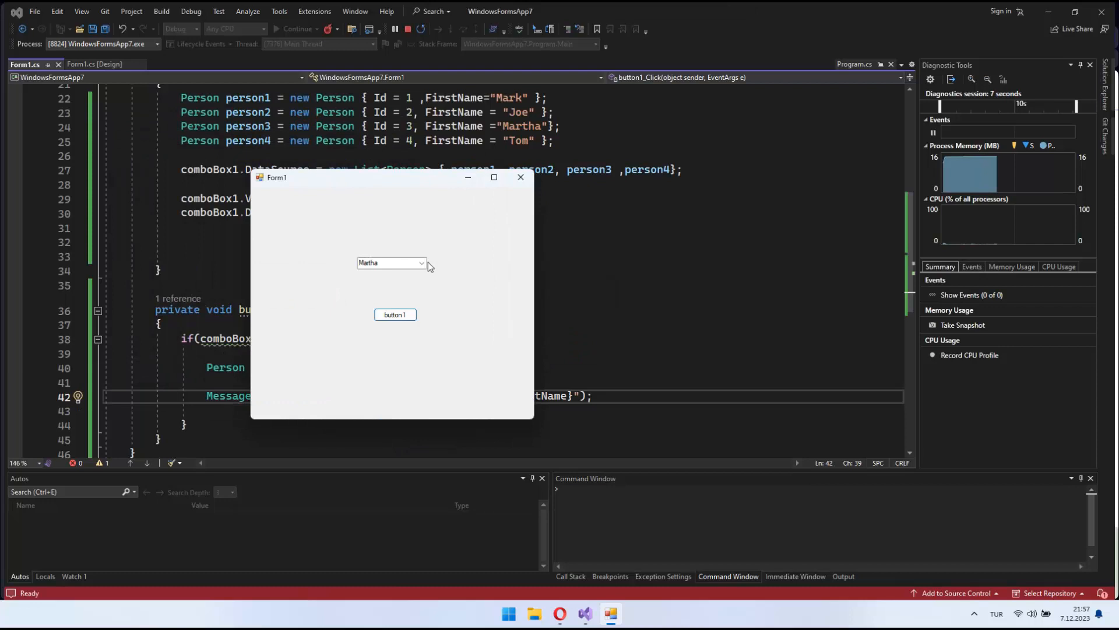
Step: Show Mark's details (Id =1 Name=Mark) and reopen the names list
{"action": "left_click", "coordinate": [395, 315]}
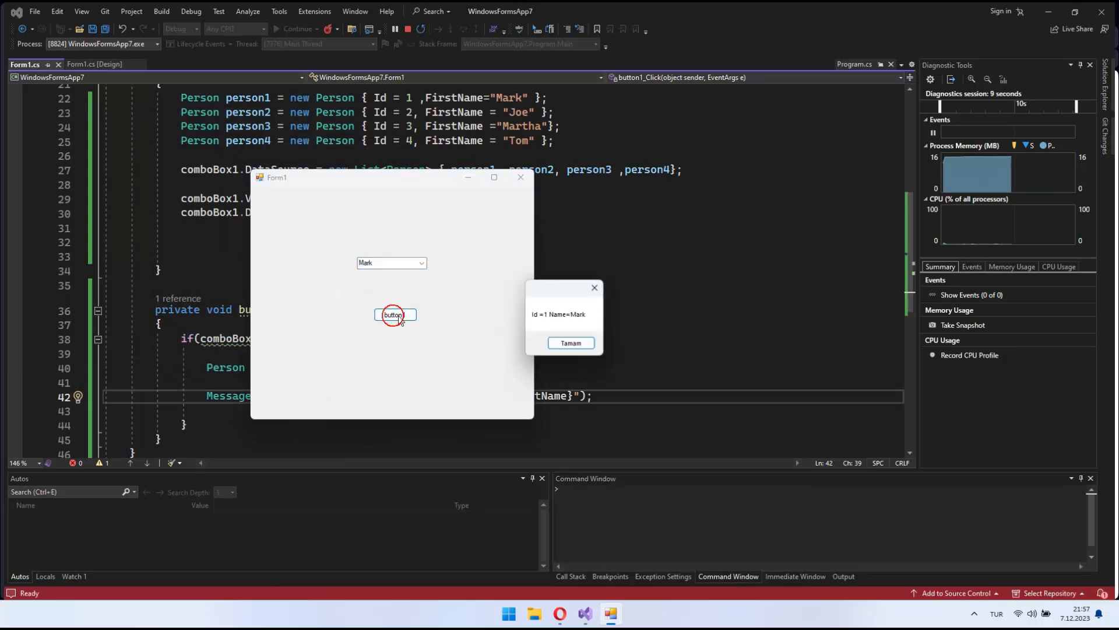
{"action": "left_click", "coordinate": [420, 262]}
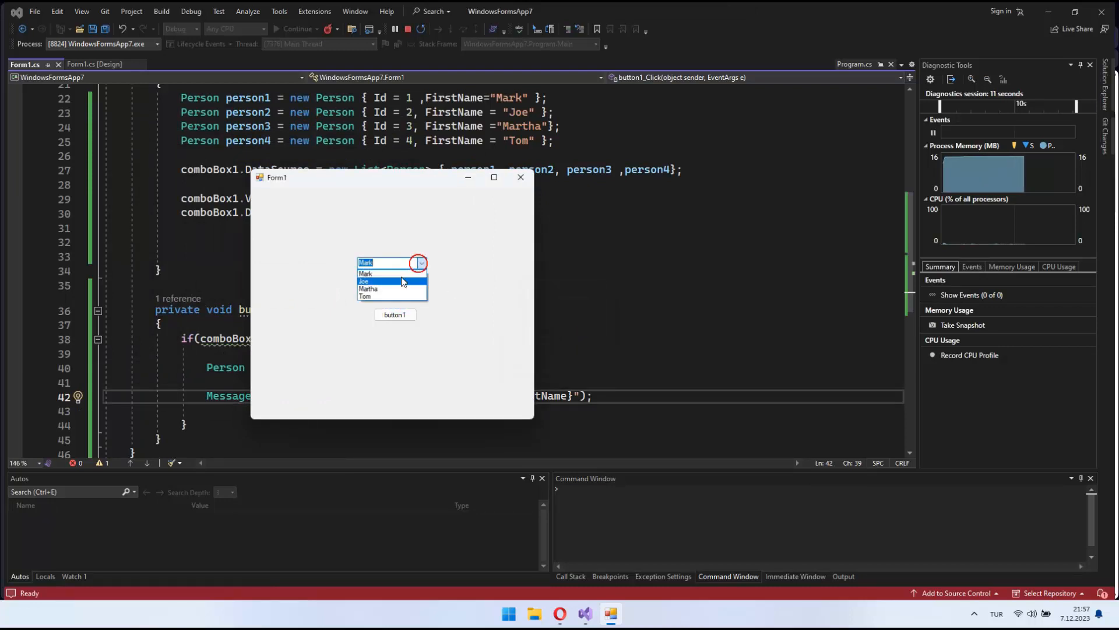